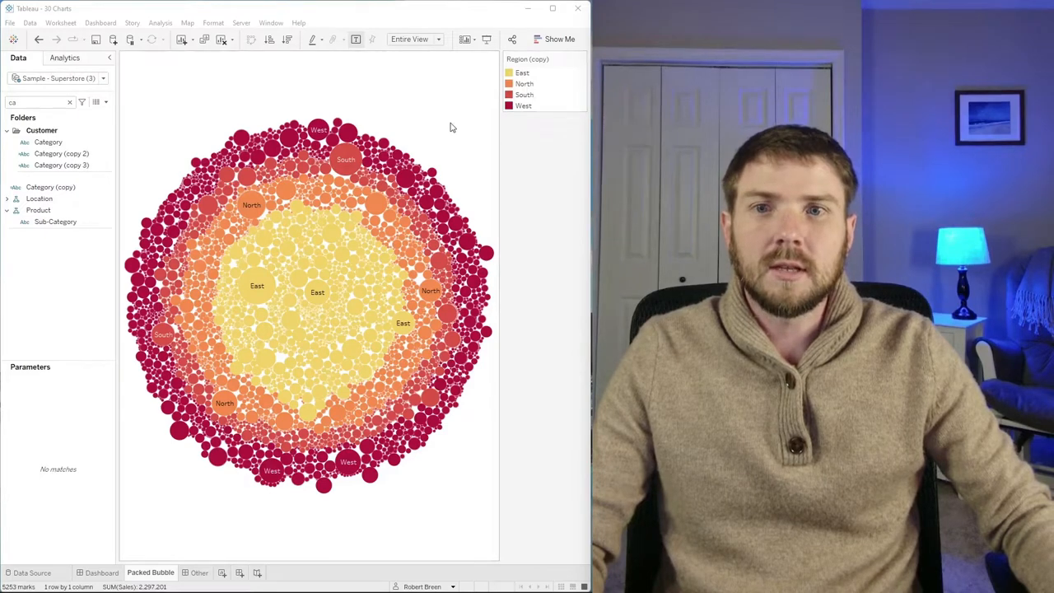
mouse_move(398, 113)
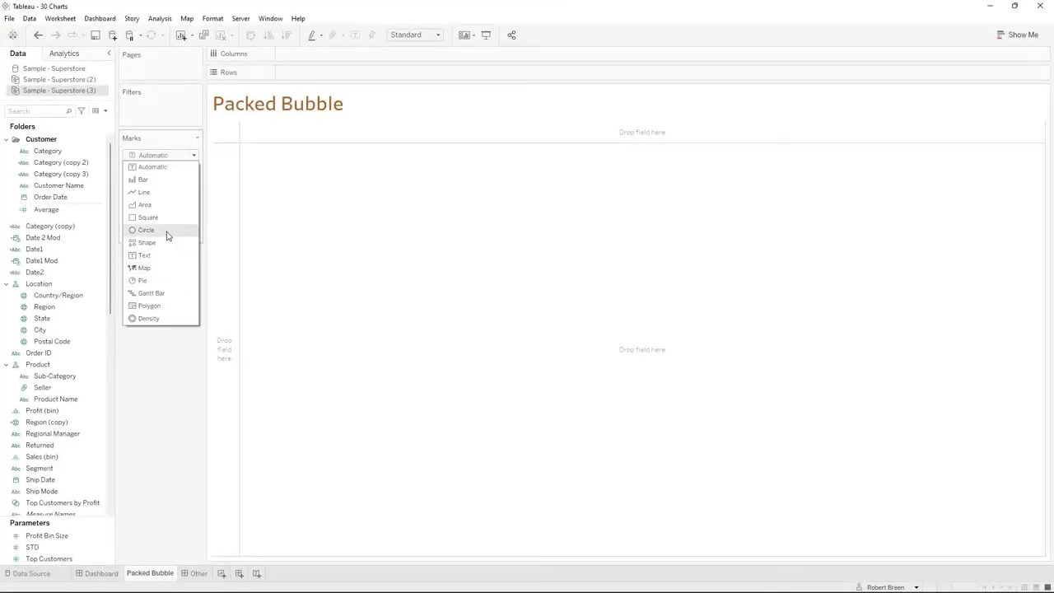
- Draw circle marks with Product Name as detail, sizing each bubble by SUM(Sales)
click(146, 230)
text(reg)
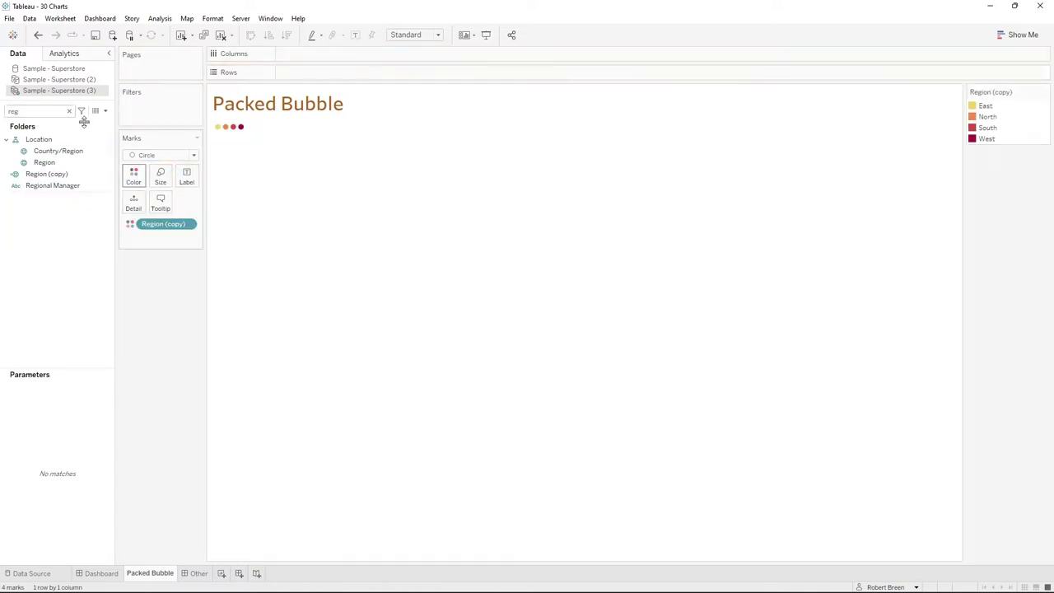
text(pro)
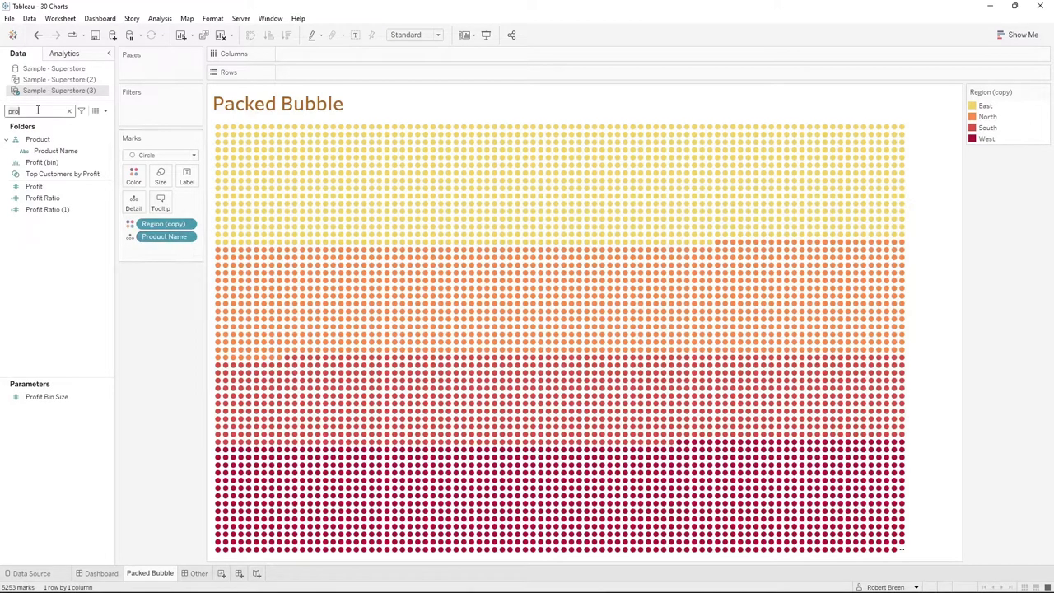
text(sa)
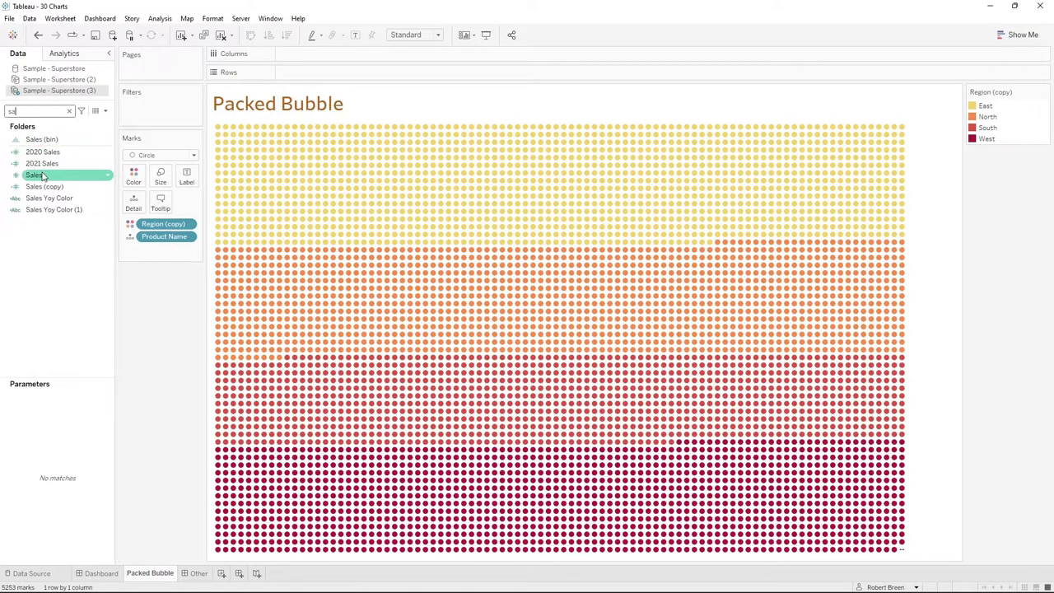
drag(34, 175, 161, 236)
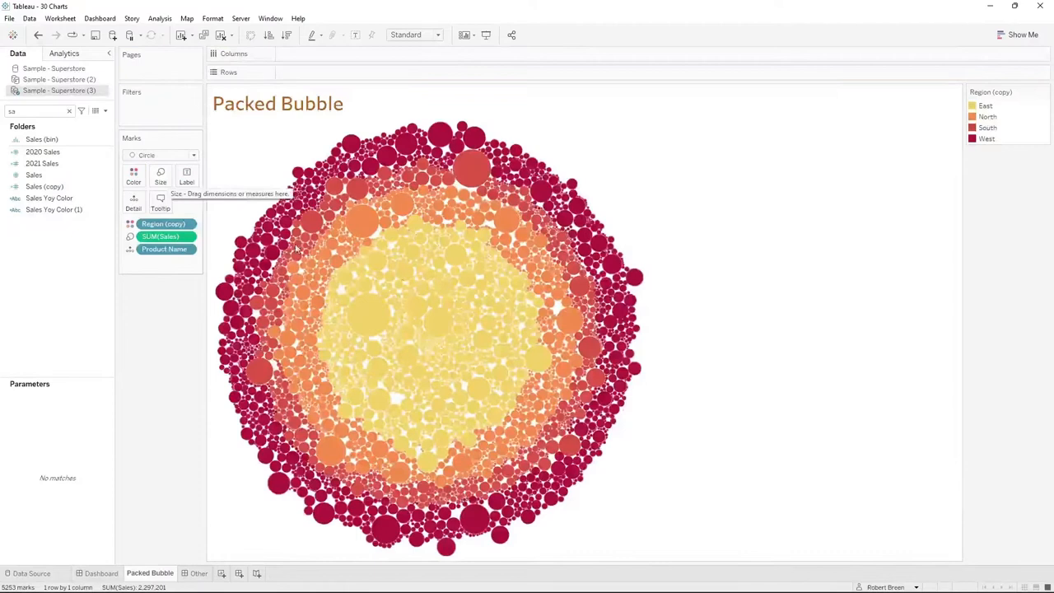
mouse_move(589, 192)
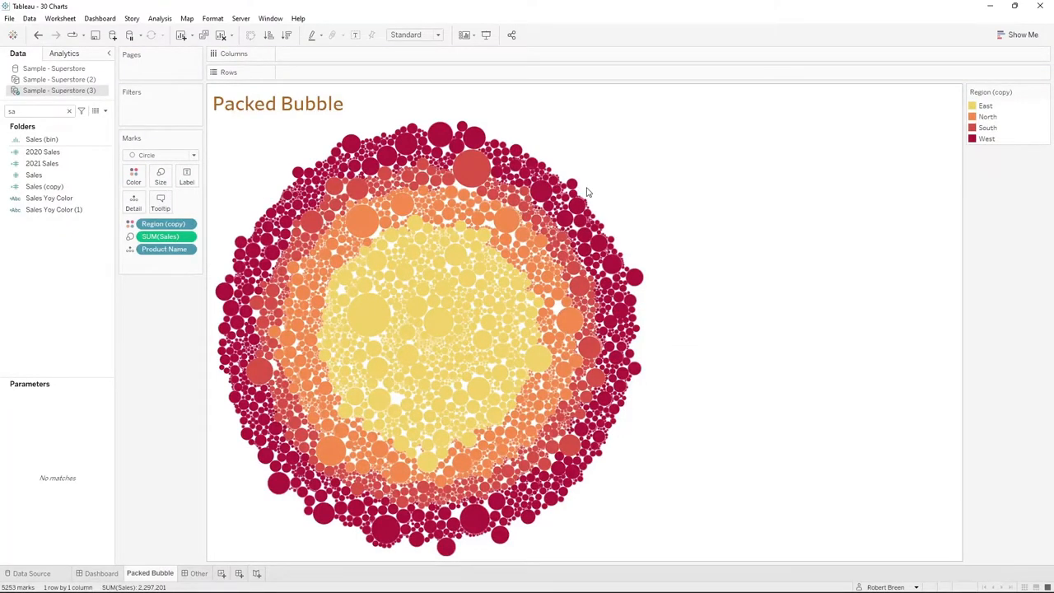